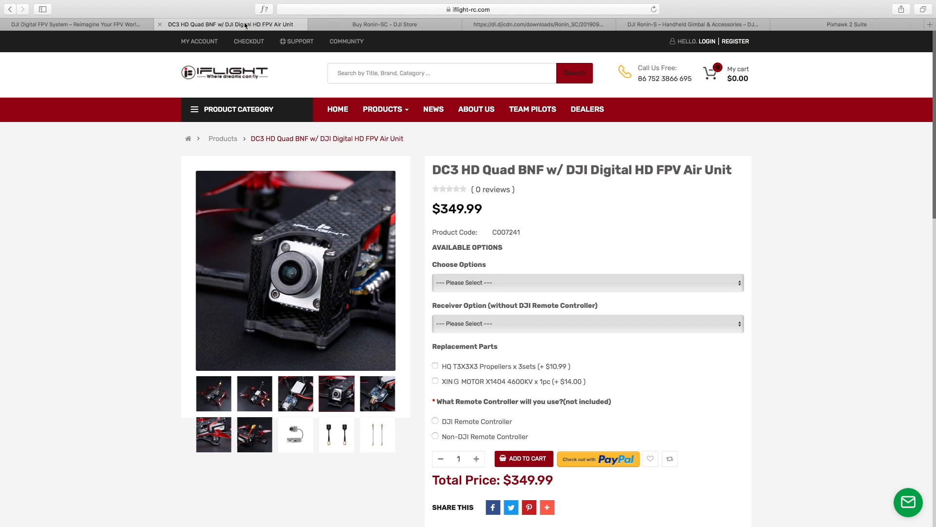
pyautogui.moveTo(459, 250)
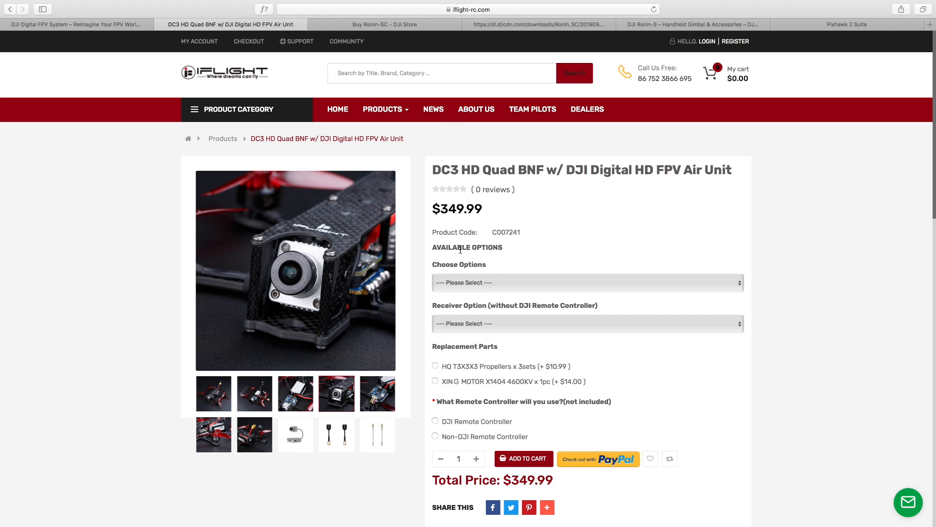
# Browse the gallery thumbnails — propeller/motor close-up, full top view — ending on the electronics close-up as the main image
pyautogui.click(586, 283)
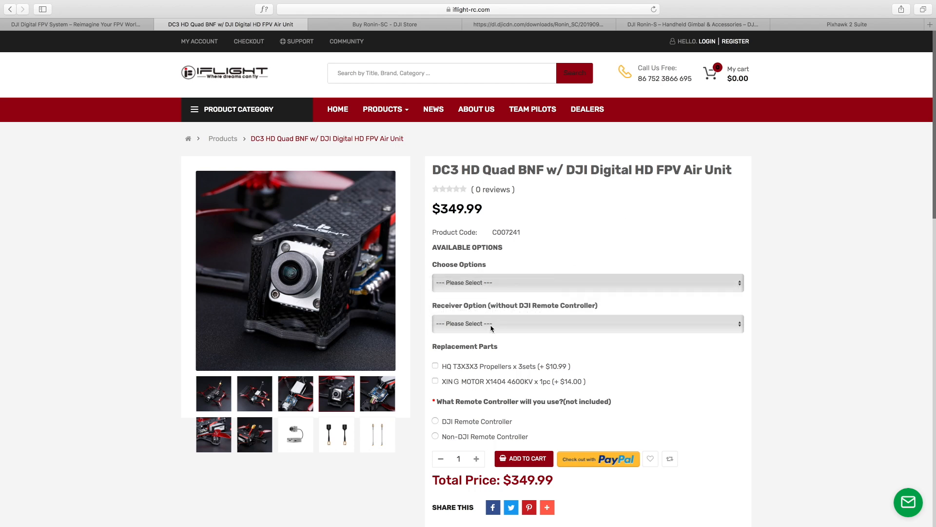
pyautogui.click(586, 323)
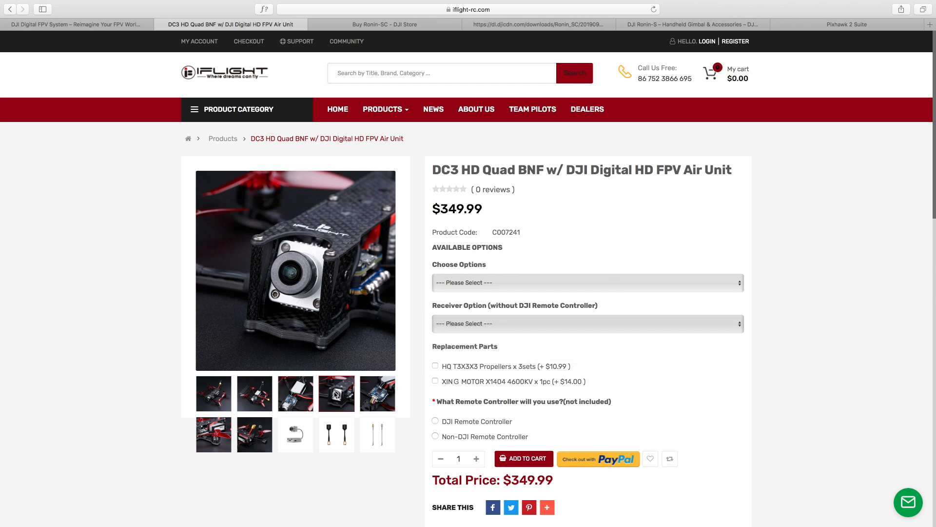
pyautogui.moveTo(334, 395)
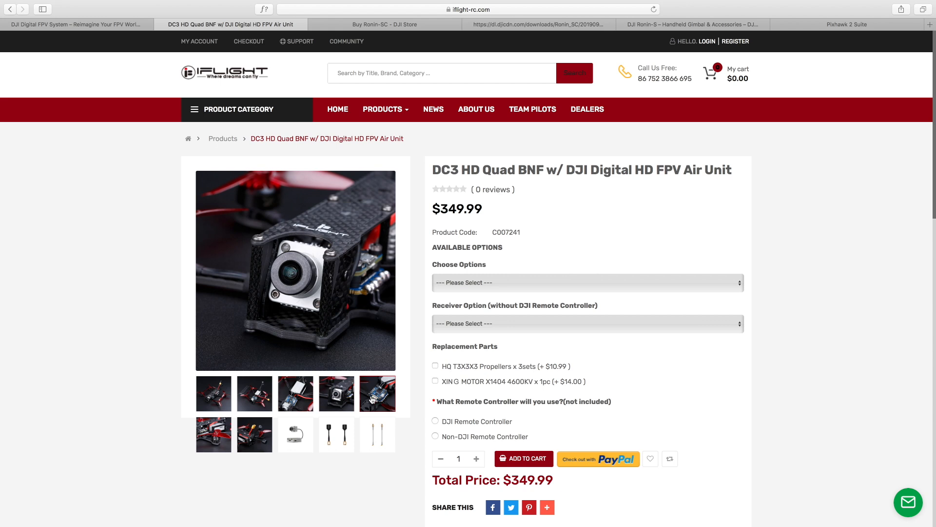
pyautogui.click(213, 434)
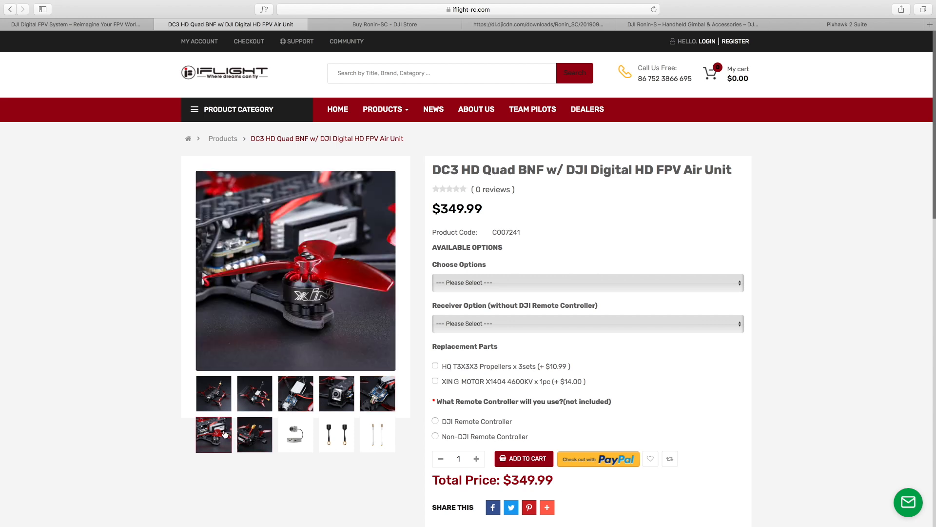
pyautogui.click(254, 393)
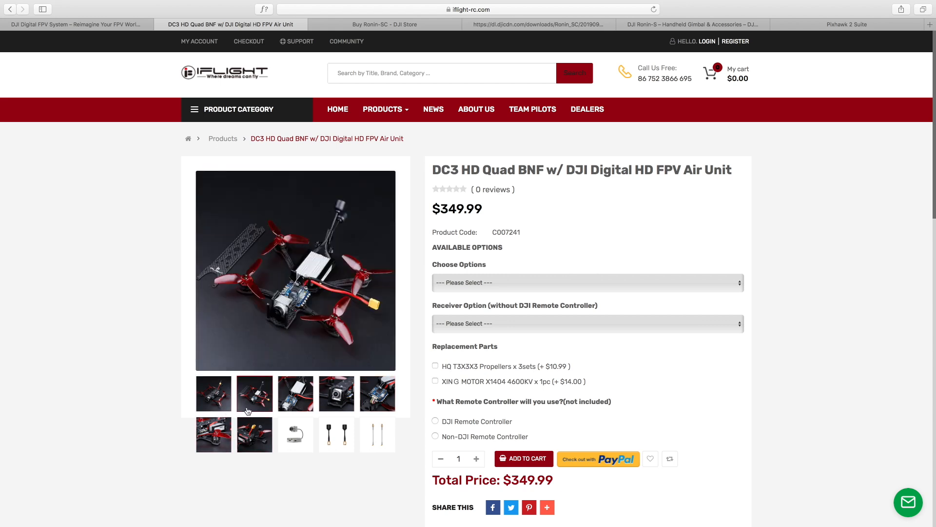
pyautogui.click(294, 393)
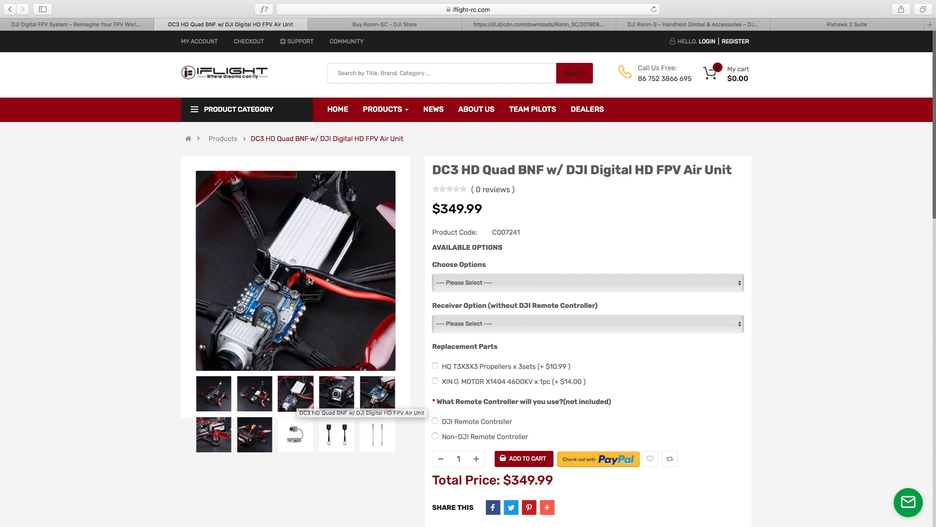